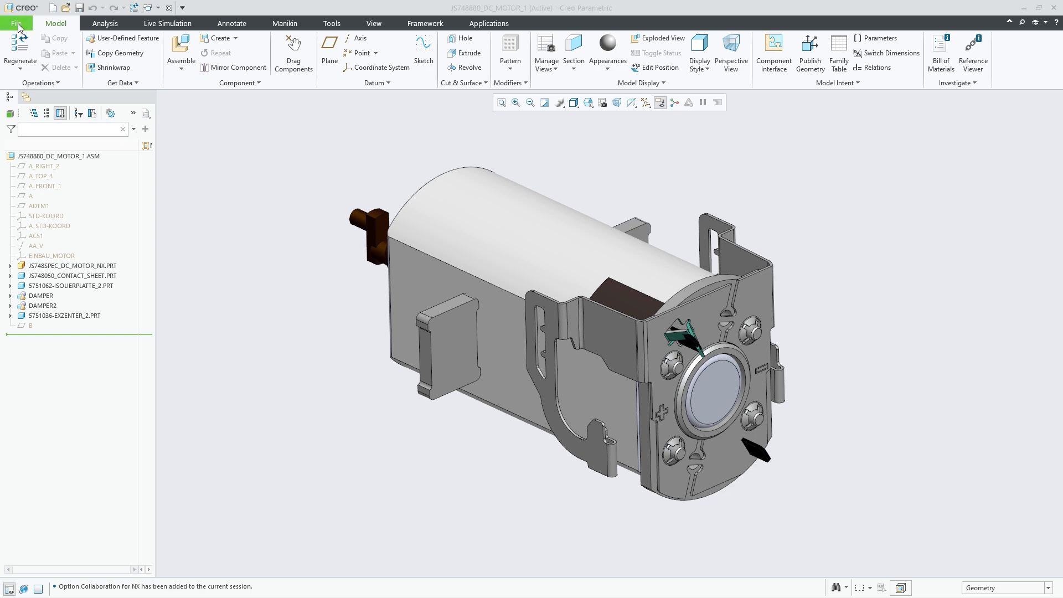
# Step: Remove the Collaboration for NX floating license from the current session via File > Options
pyautogui.click(17, 23)
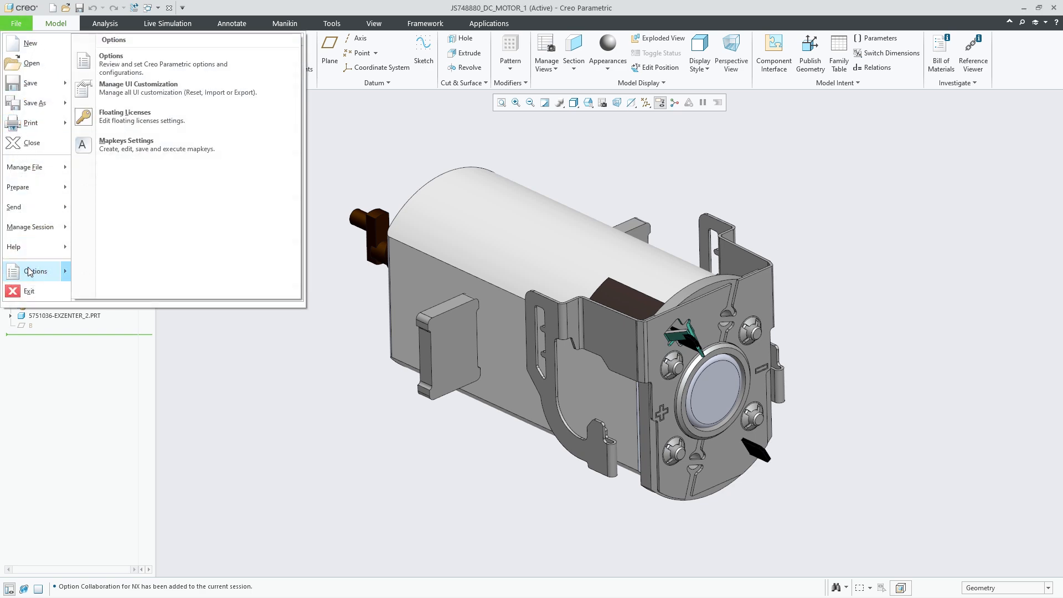
pyautogui.click(124, 115)
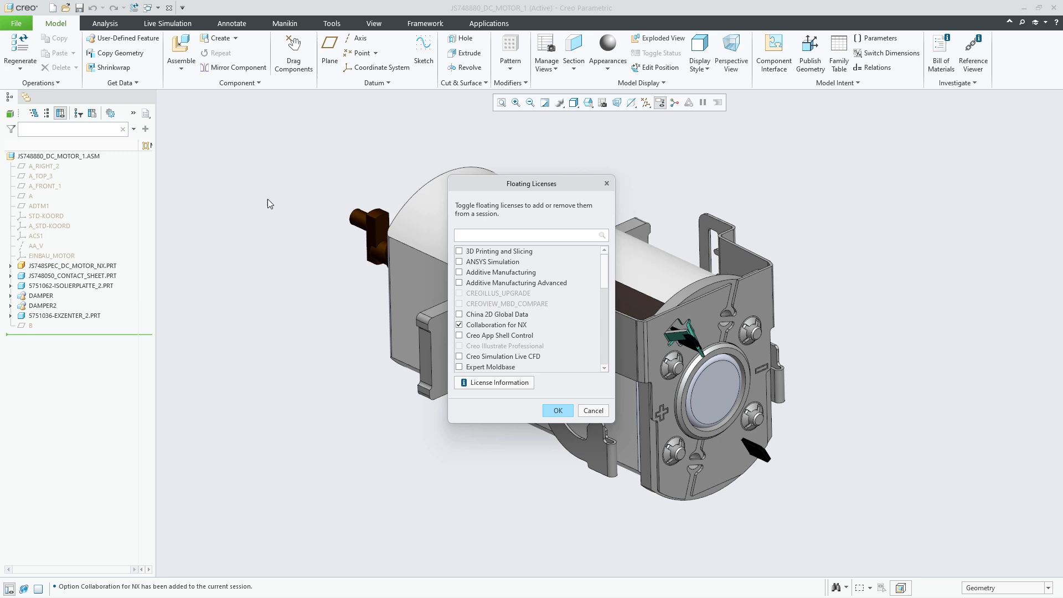
pyautogui.click(458, 325)
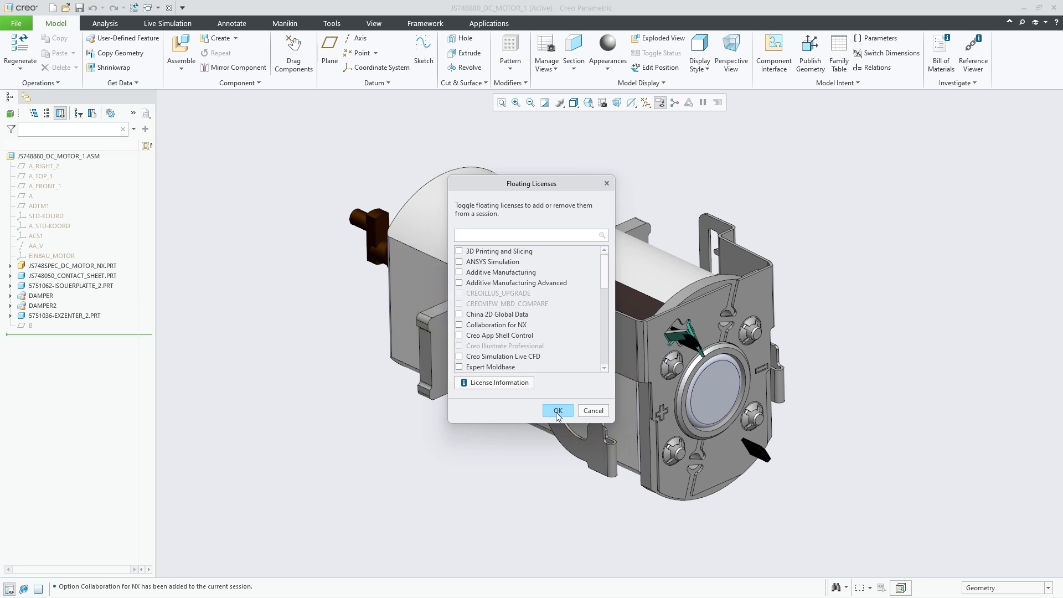
pyautogui.click(557, 411)
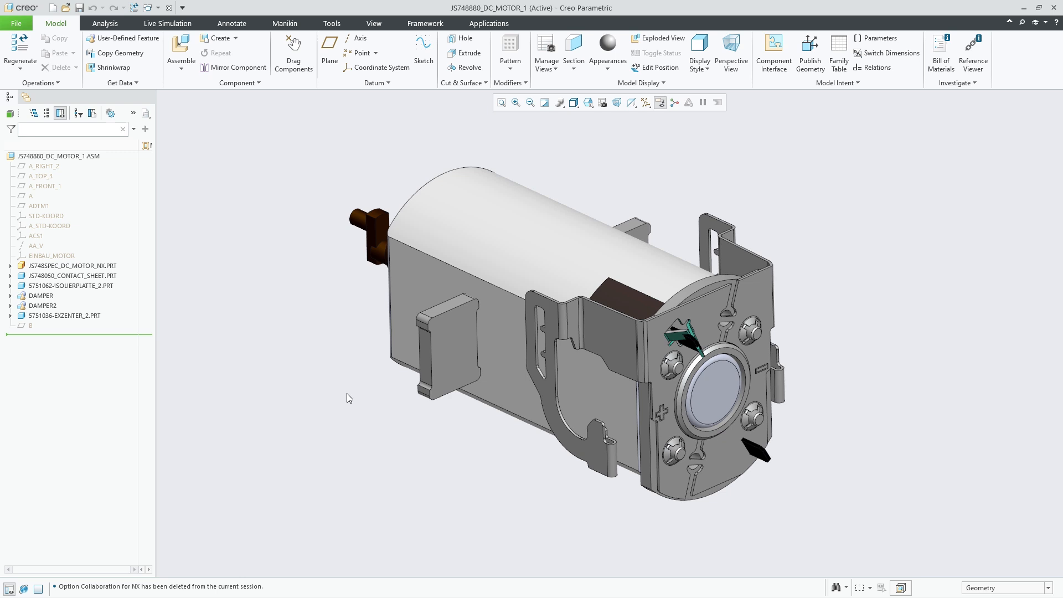
pyautogui.moveTo(194, 73)
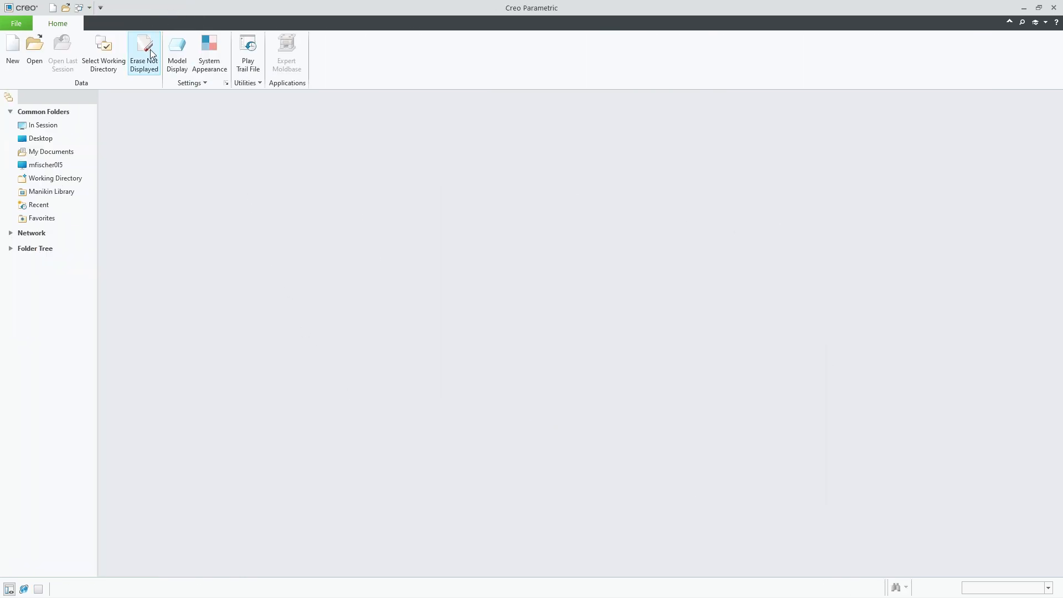
# Step: Erase undisplayed objects from memory and reopen js748880_dc_motor_1.asm from the data folder
pyautogui.click(143, 54)
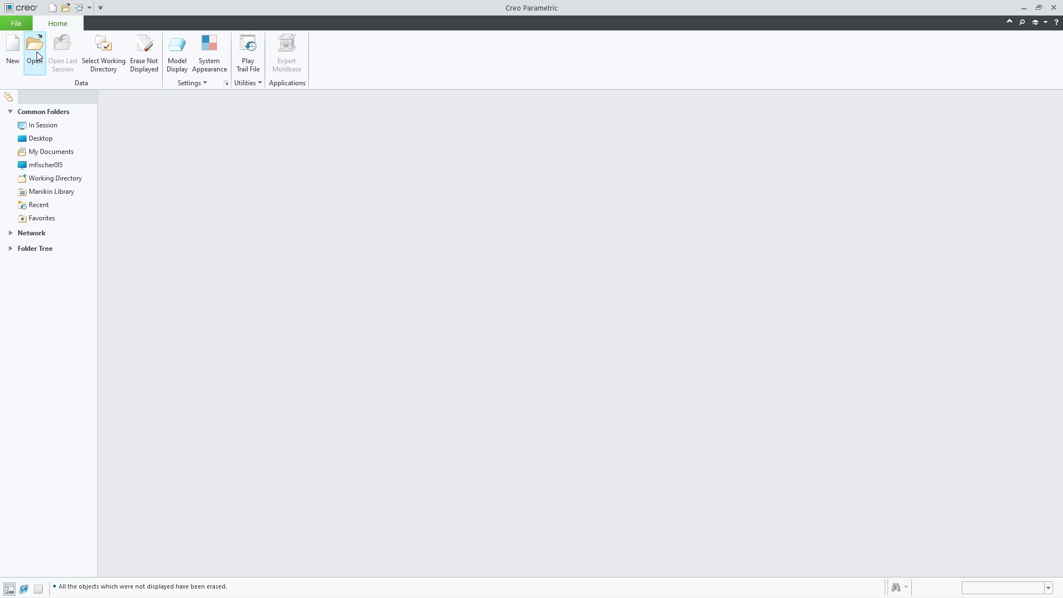
pyautogui.click(34, 50)
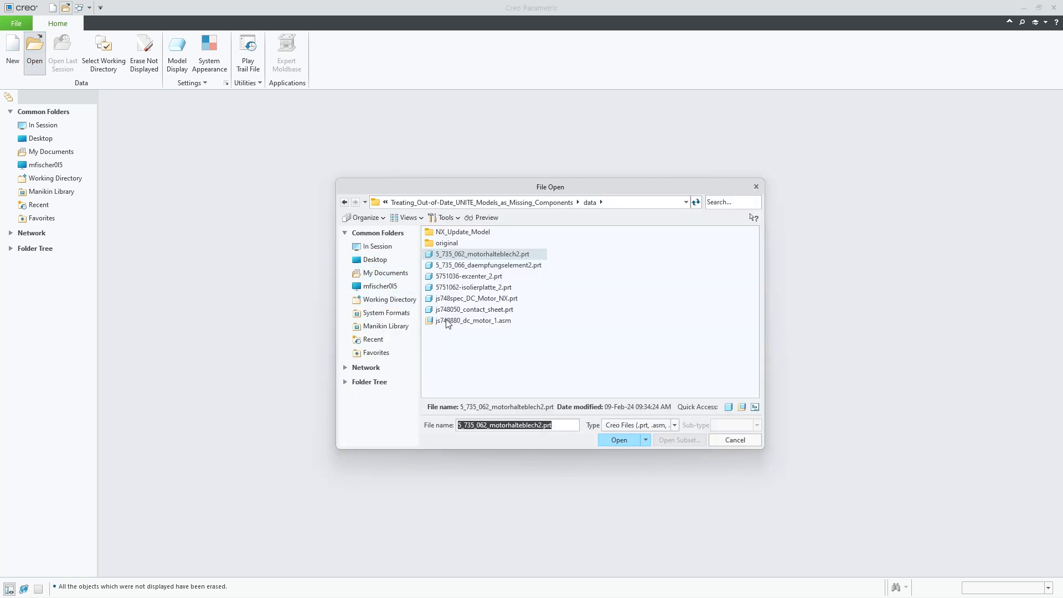
pyautogui.click(618, 440)
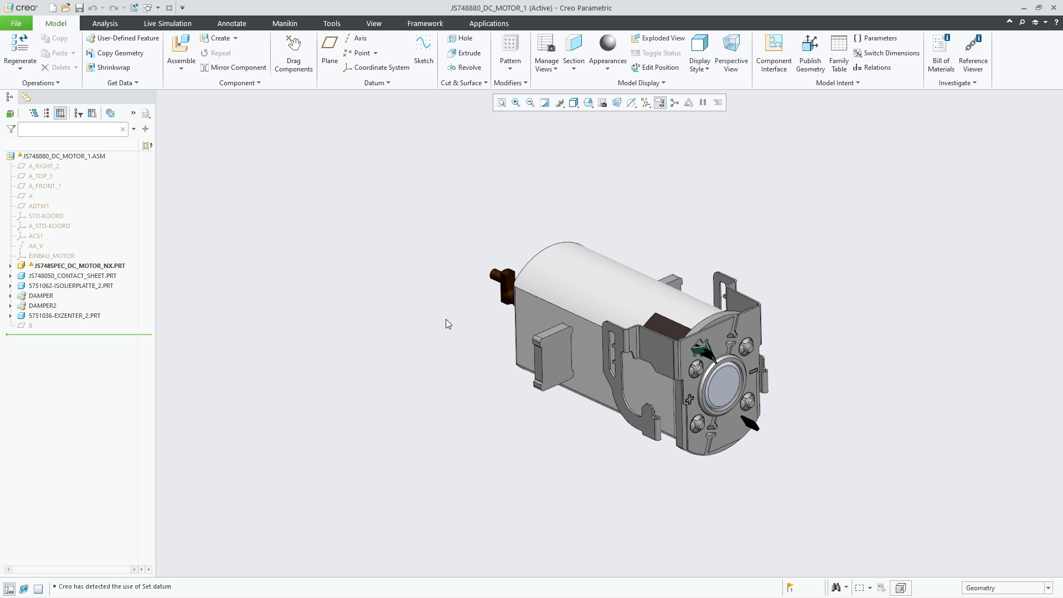
pyautogui.moveTo(666, 476)
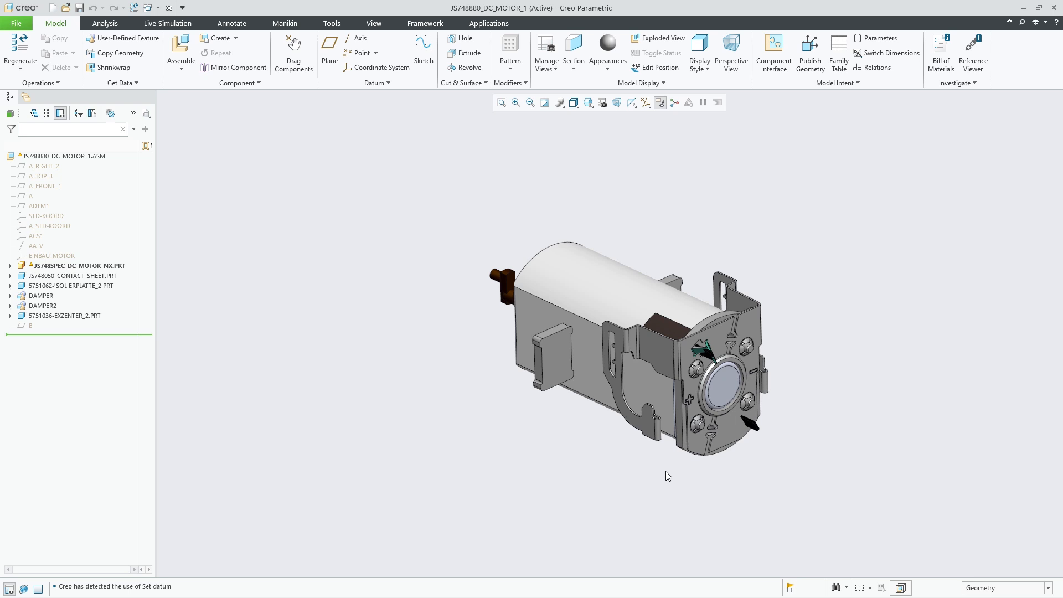
# Step: Review the pending notification in the Notification Center about the outdated non-Creo model
pyautogui.click(793, 587)
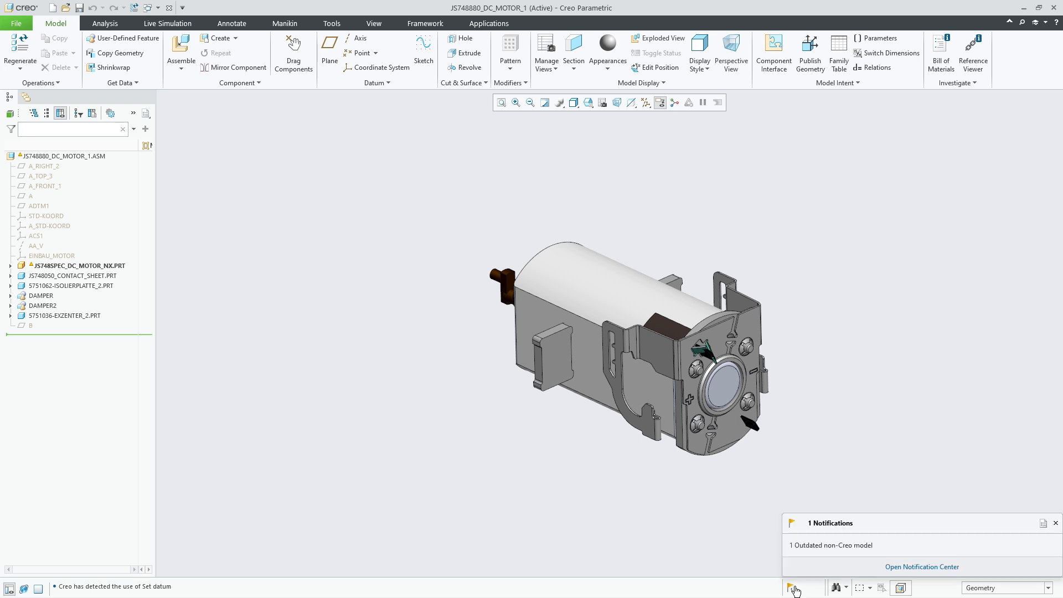
pyautogui.click(921, 567)
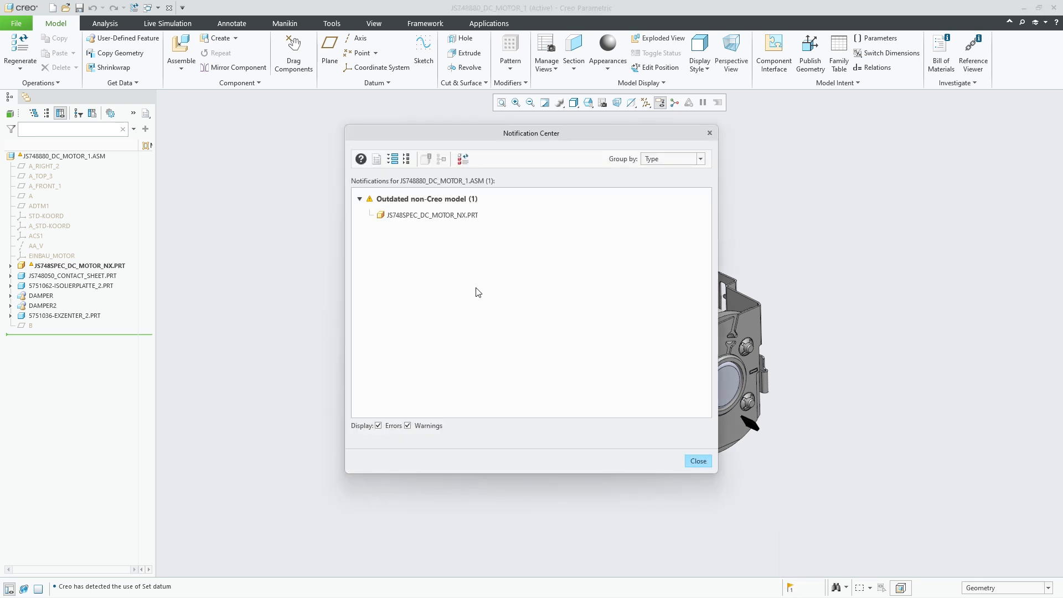
pyautogui.moveTo(579, 359)
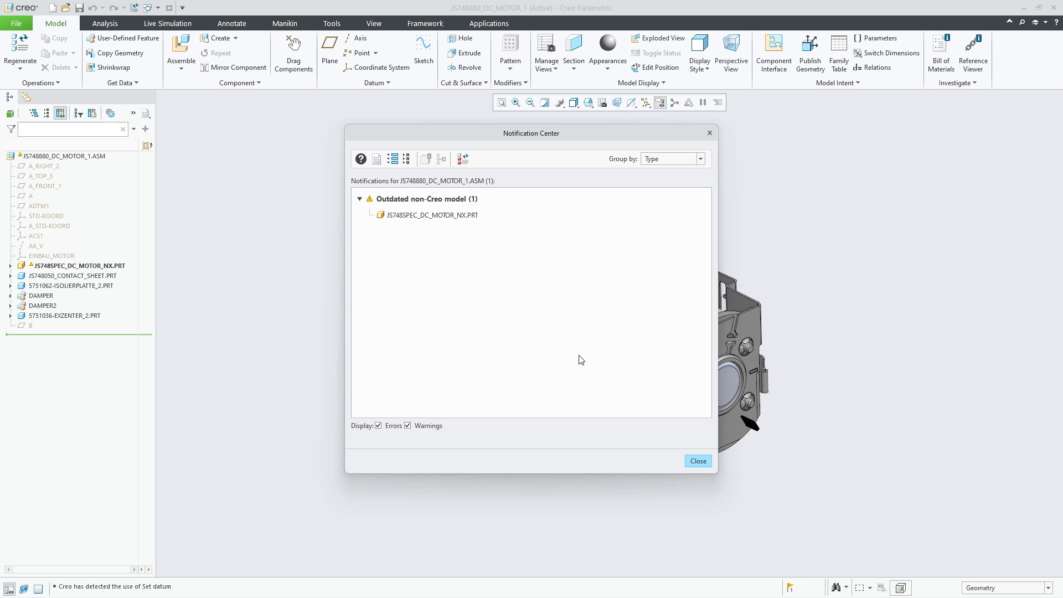
pyautogui.click(696, 461)
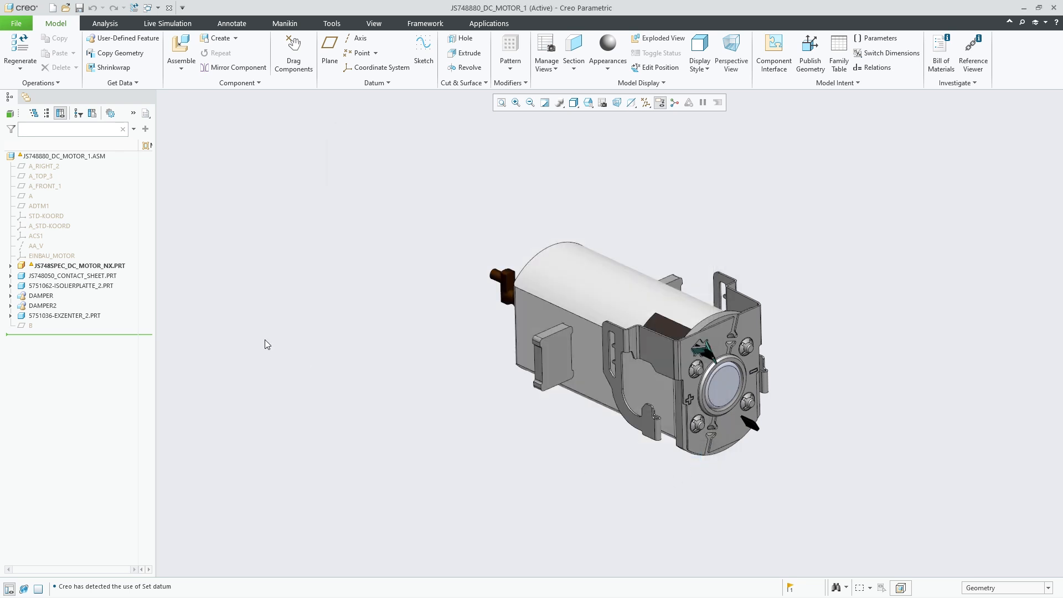
# Step: View the expanded notifications for JS748SPEC_DC_MOTOR_NX.PRT from its context menu
pyautogui.rightClick(77, 265)
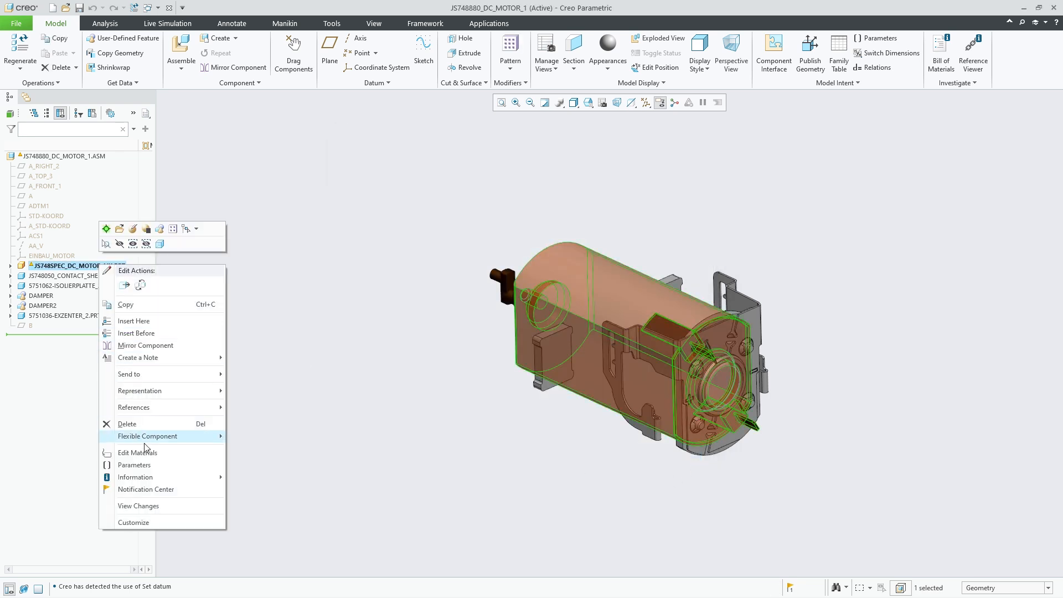
pyautogui.click(146, 488)
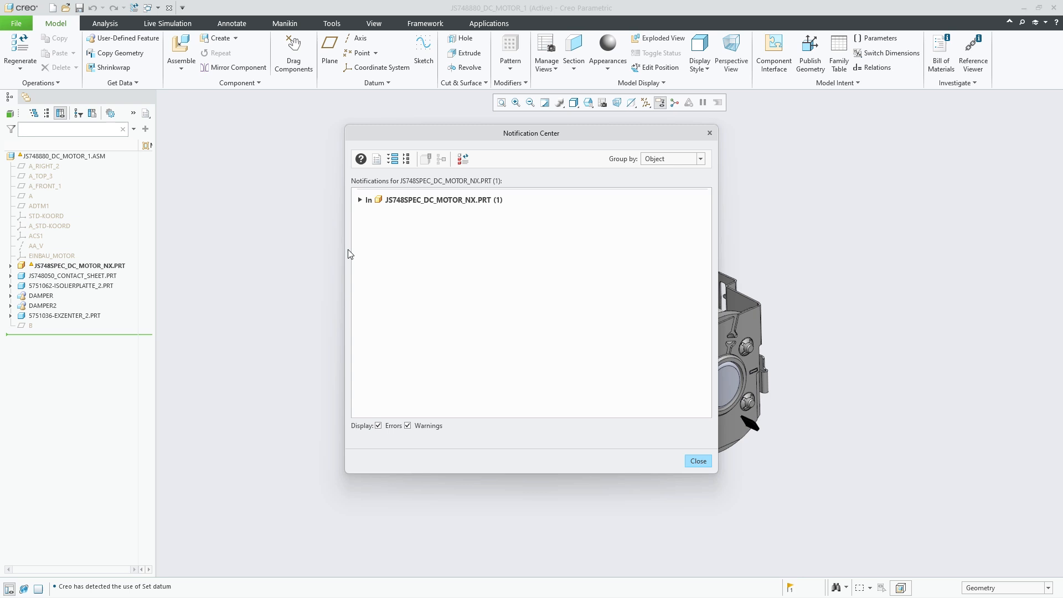
pyautogui.click(360, 199)
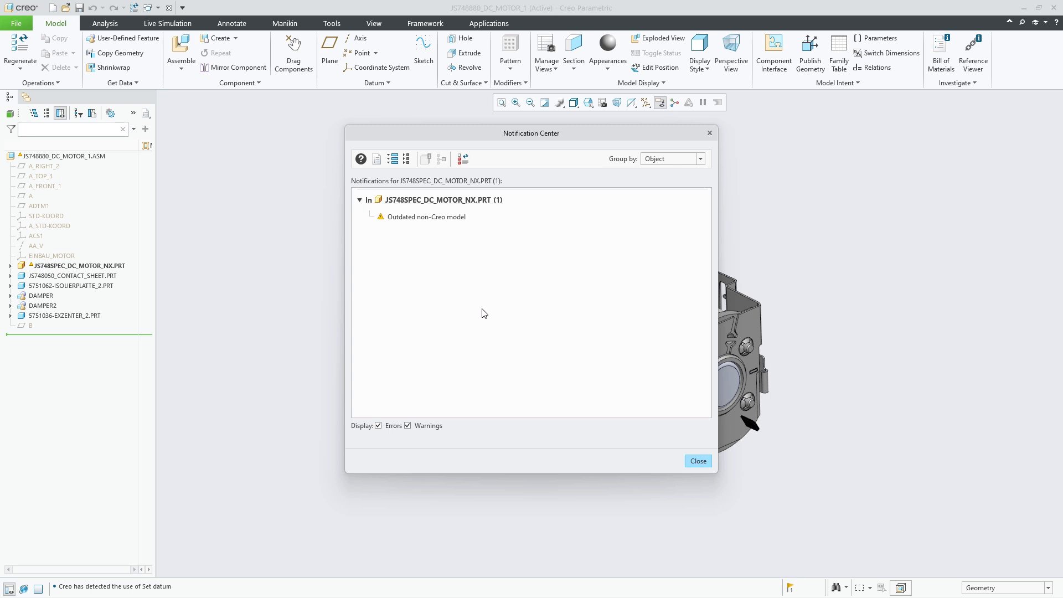
pyautogui.click(696, 461)
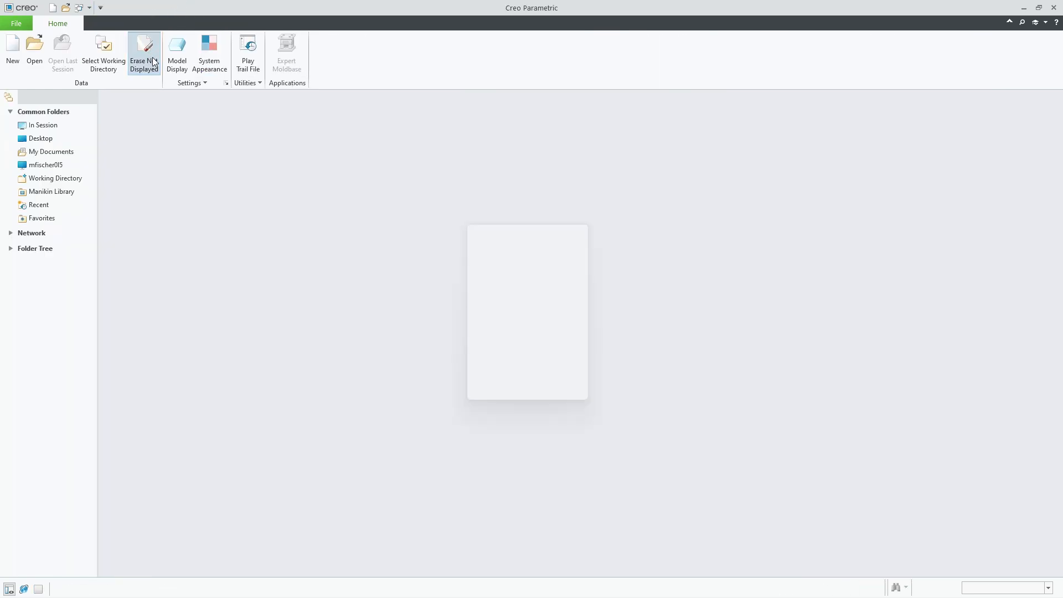
# Step: Add the intf3d_open_outofdate_unite option in the Configuration Editor with a value from its dropdown
pyautogui.click(144, 55)
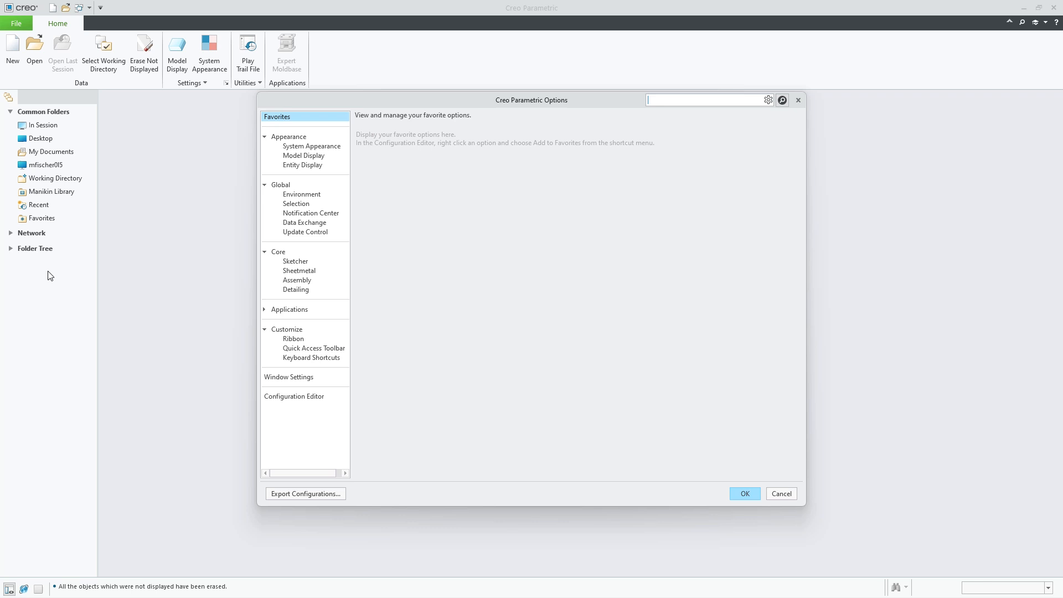
pyautogui.click(295, 396)
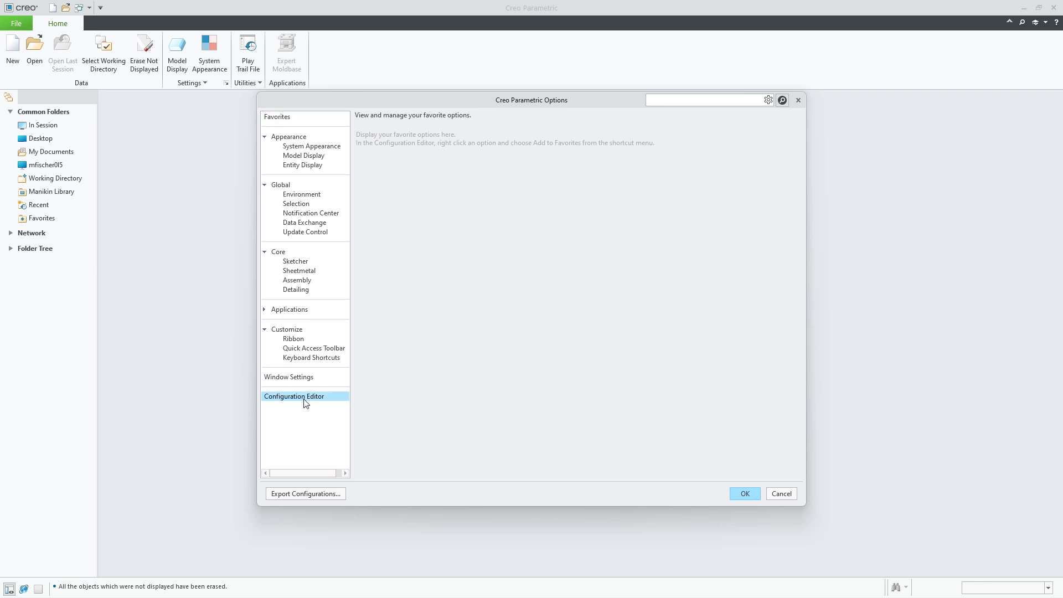
pyautogui.click(373, 472)
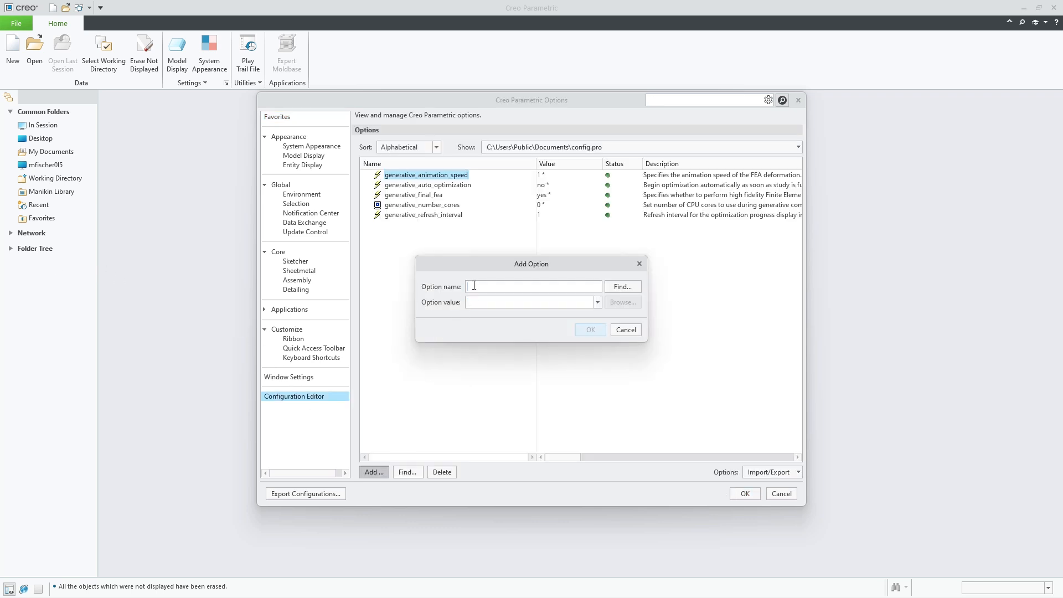
pyautogui.write('intf3d_open_outofdate_unite')
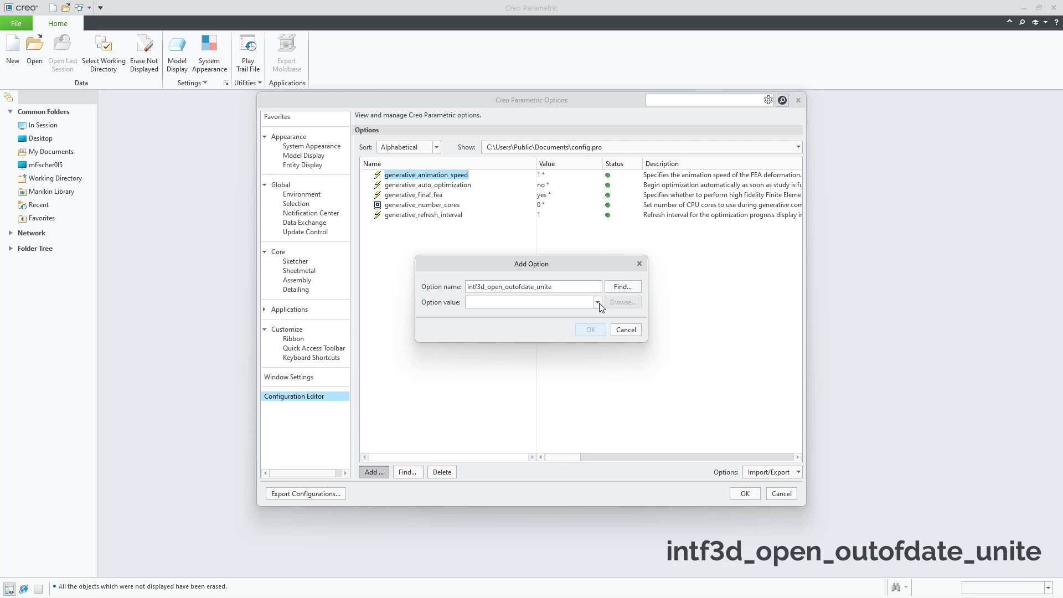
pyautogui.click(597, 303)
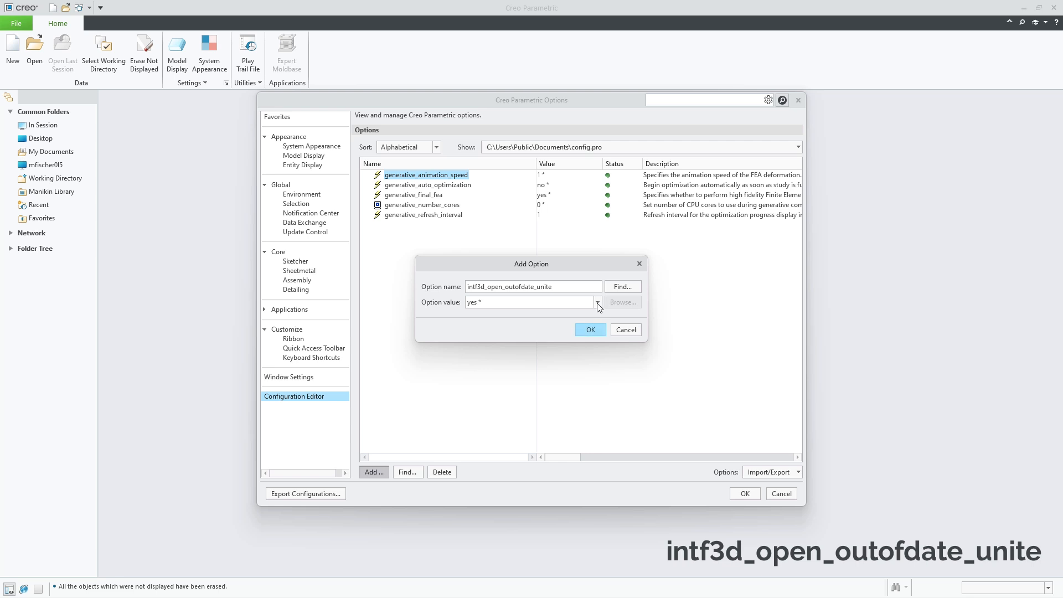
pyautogui.click(595, 302)
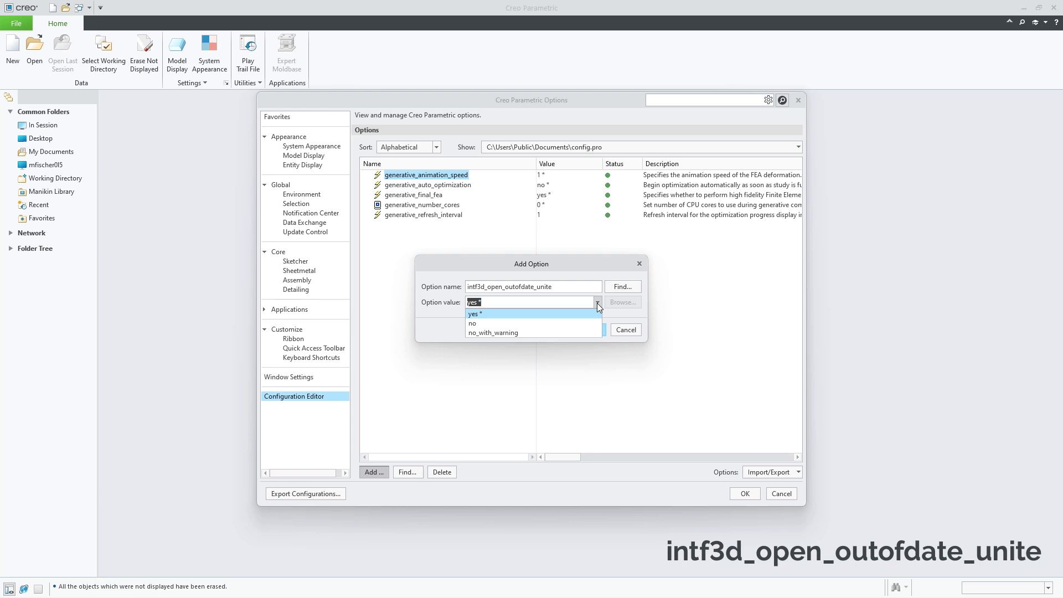
pyautogui.click(473, 324)
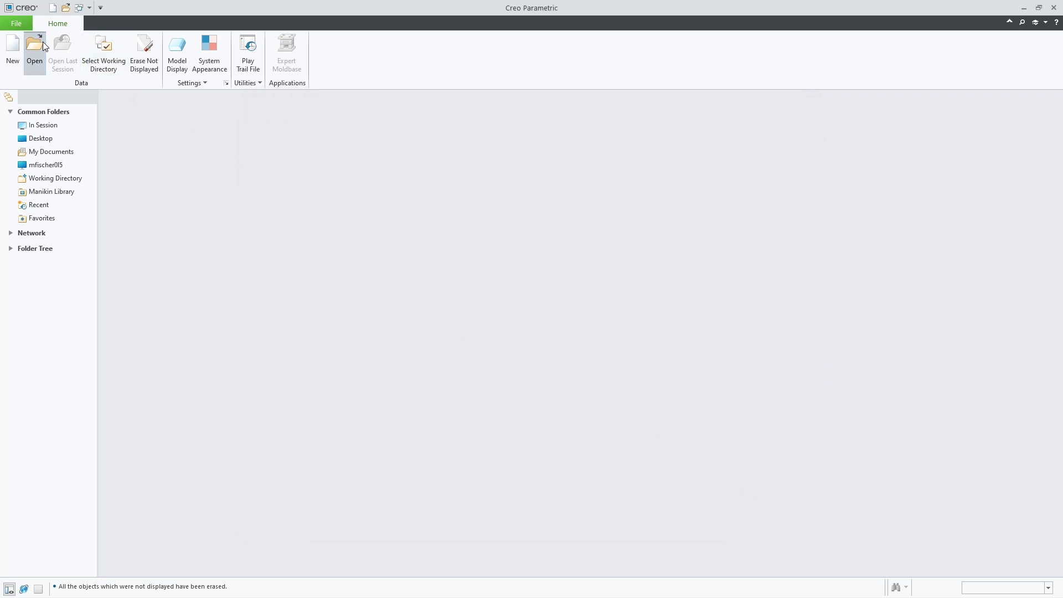
# Step: Reopen js748880_dc_motor_1.asm, acknowledge the out-of-date non-Creo warning, select the missing NX part, then close the window
pyautogui.click(34, 54)
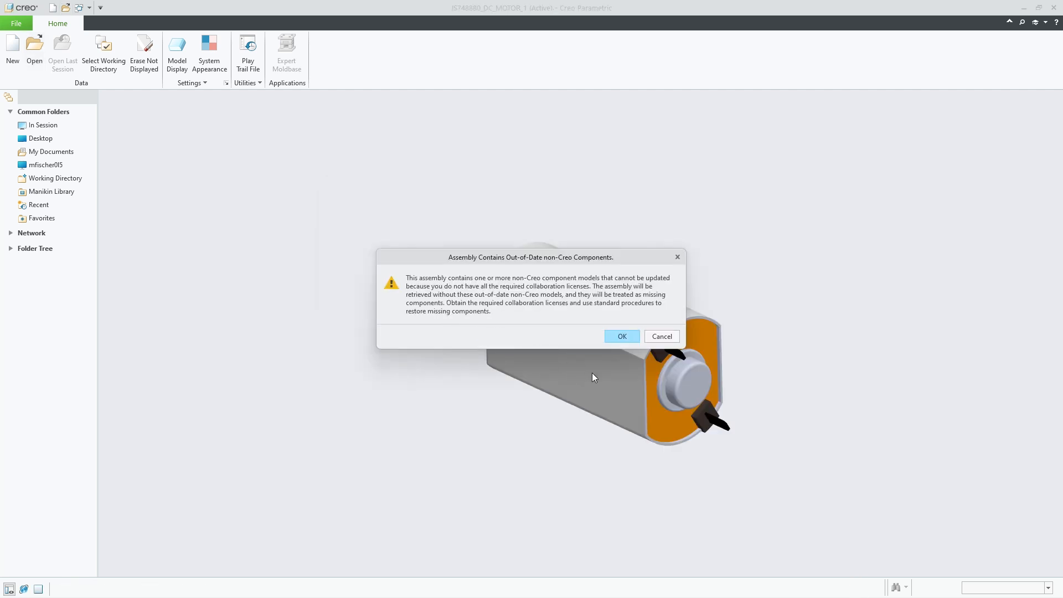
pyautogui.click(620, 336)
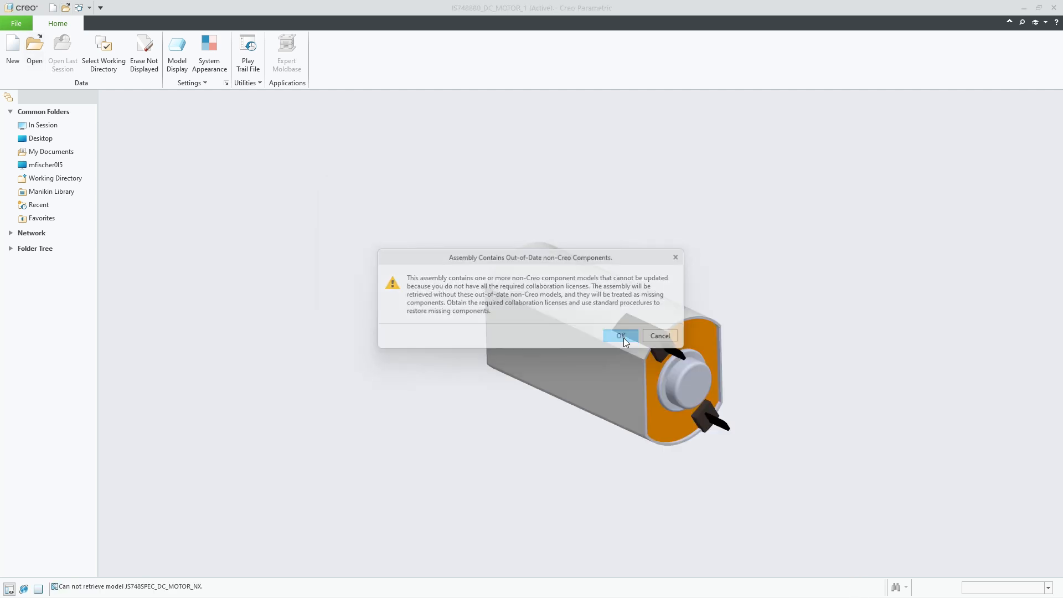
pyautogui.click(618, 335)
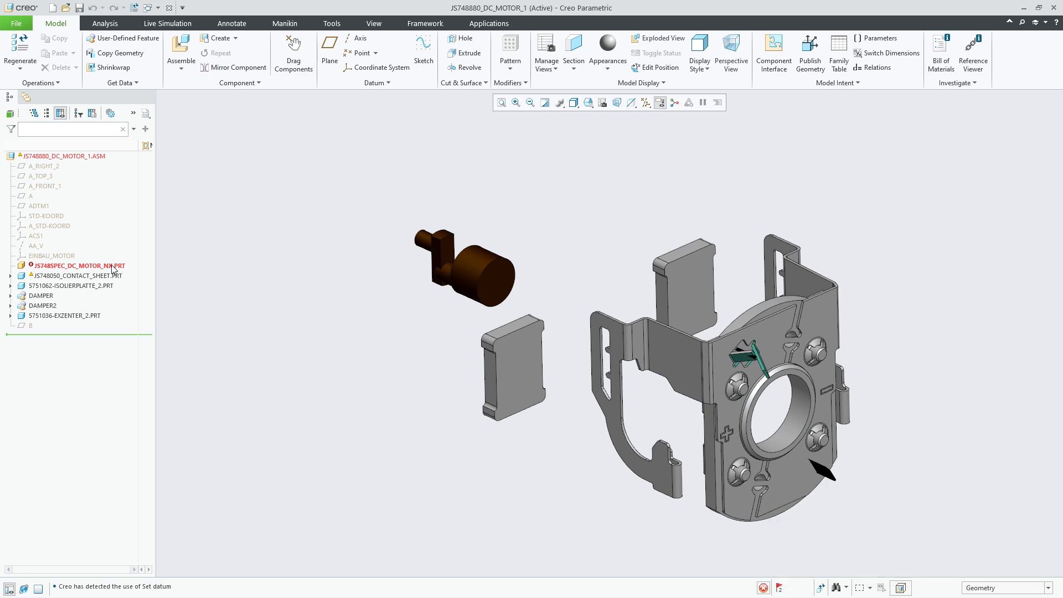
pyautogui.click(76, 264)
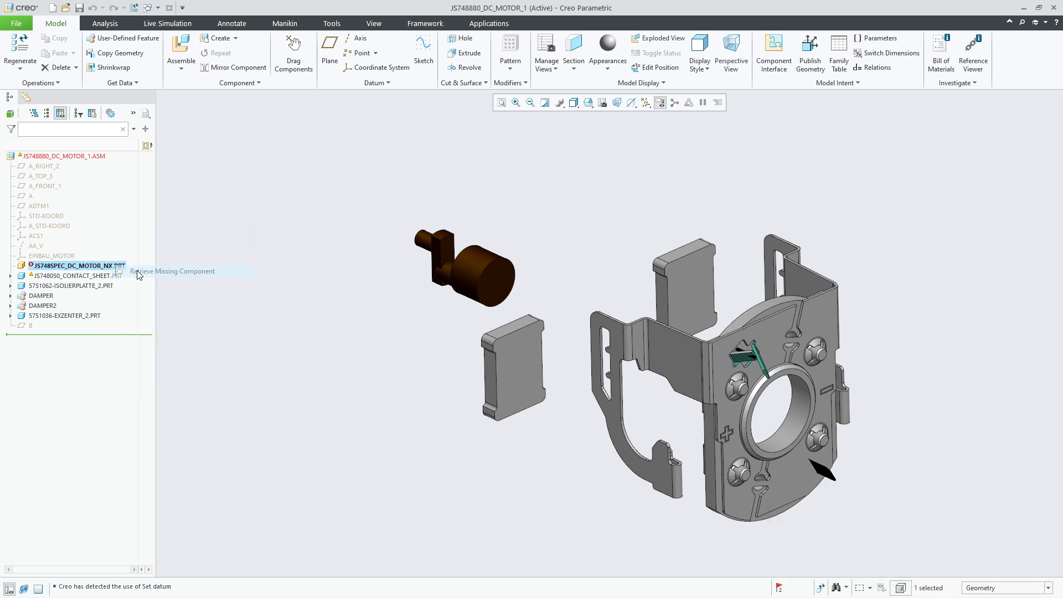
pyautogui.click(173, 271)
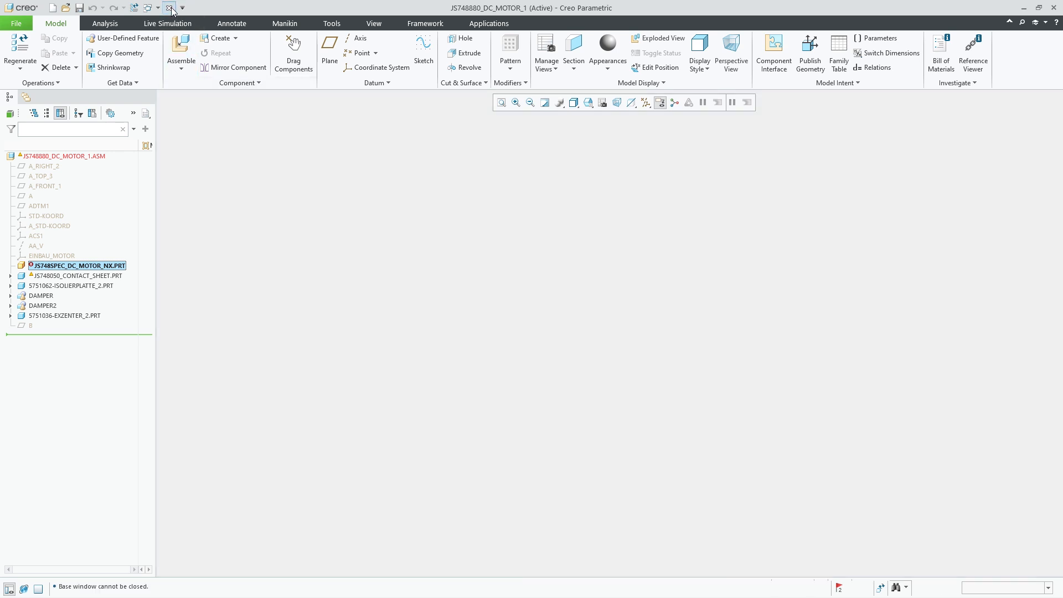
# Step: Erase the undisplayed motor models from the session
pyautogui.click(171, 8)
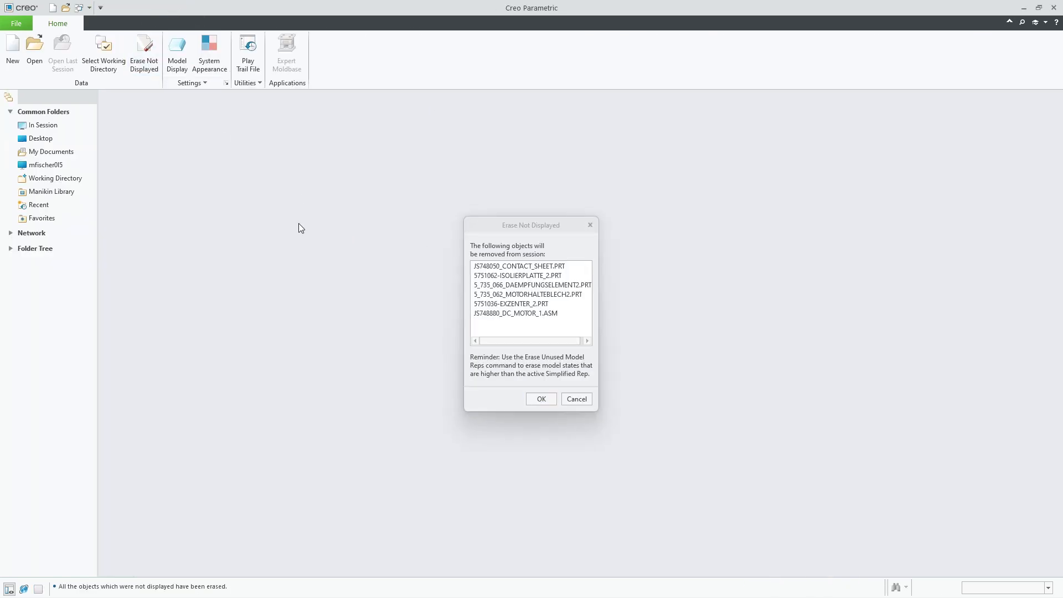
pyautogui.click(15, 23)
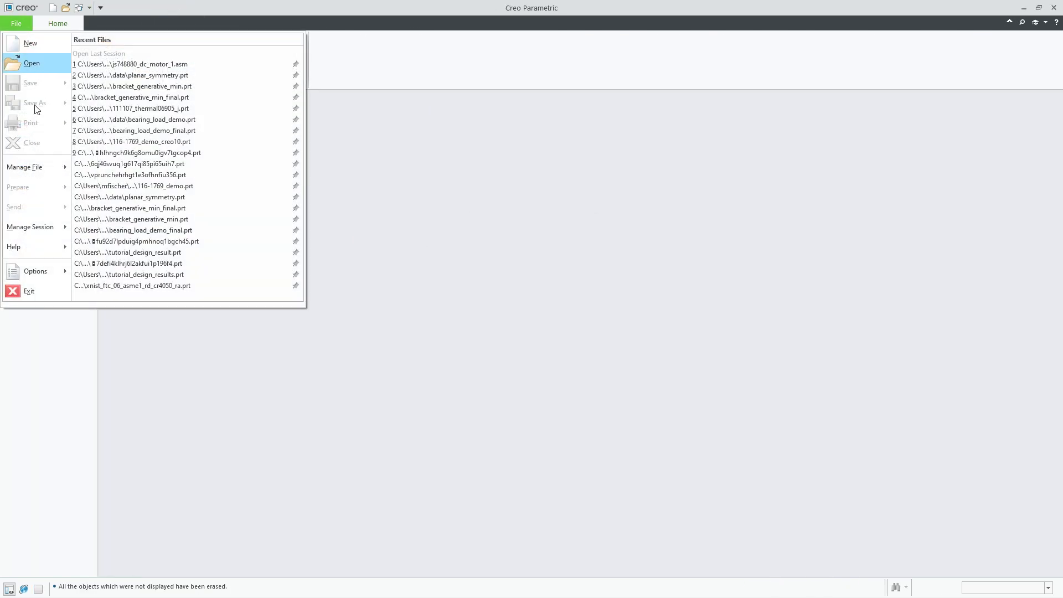
# Step: Add the Collaboration for NX floating license back to the session and start browsing for a model
pyautogui.click(34, 271)
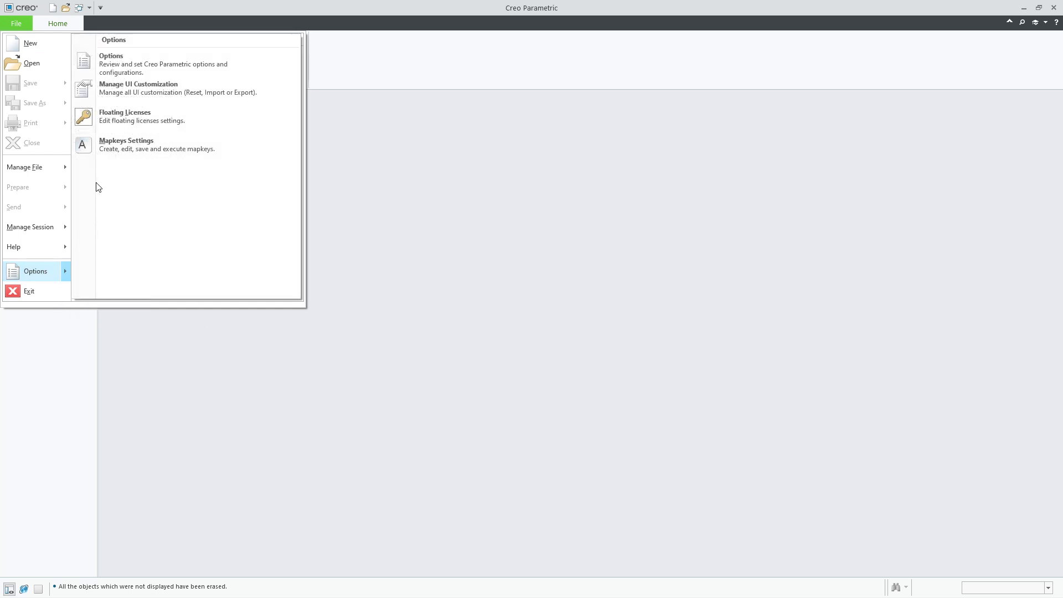
pyautogui.click(125, 116)
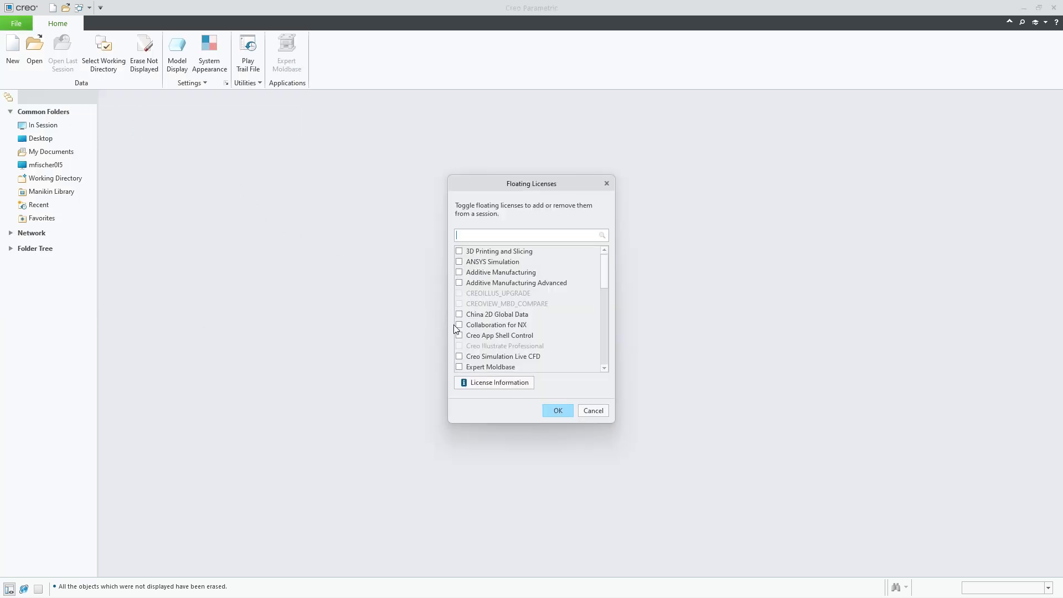
pyautogui.click(557, 410)
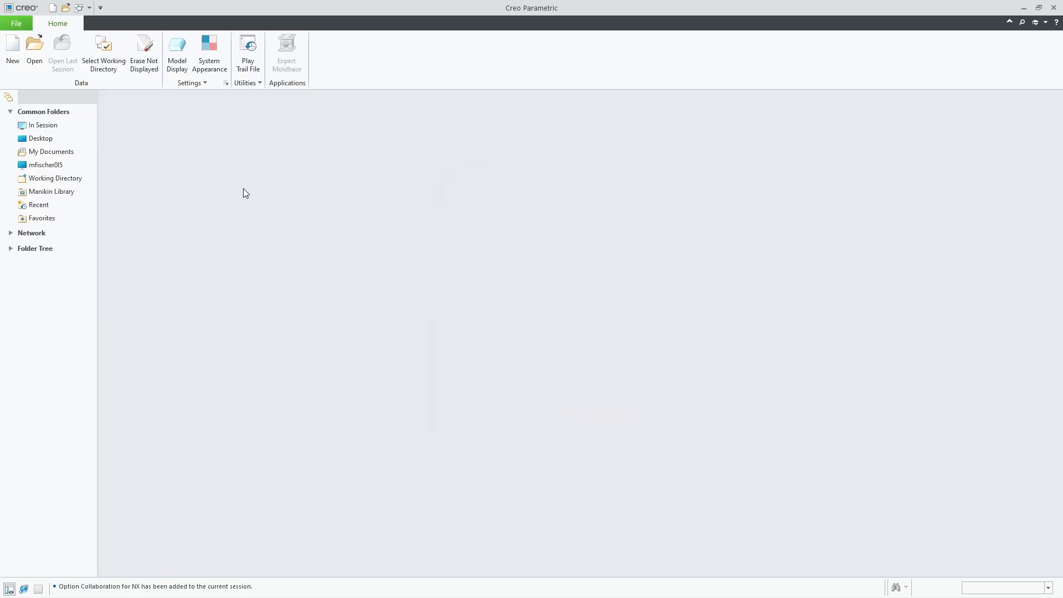
pyautogui.click(35, 47)
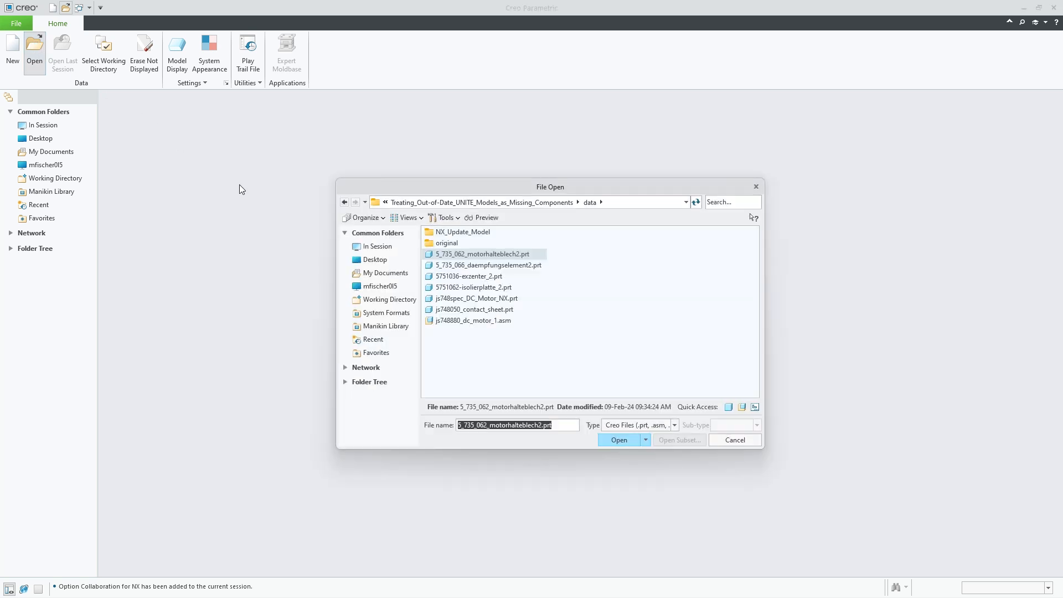
# Step: Open js748880_dc_motor_1.asm so the updated NX motor part loads among its components
pyautogui.click(734, 440)
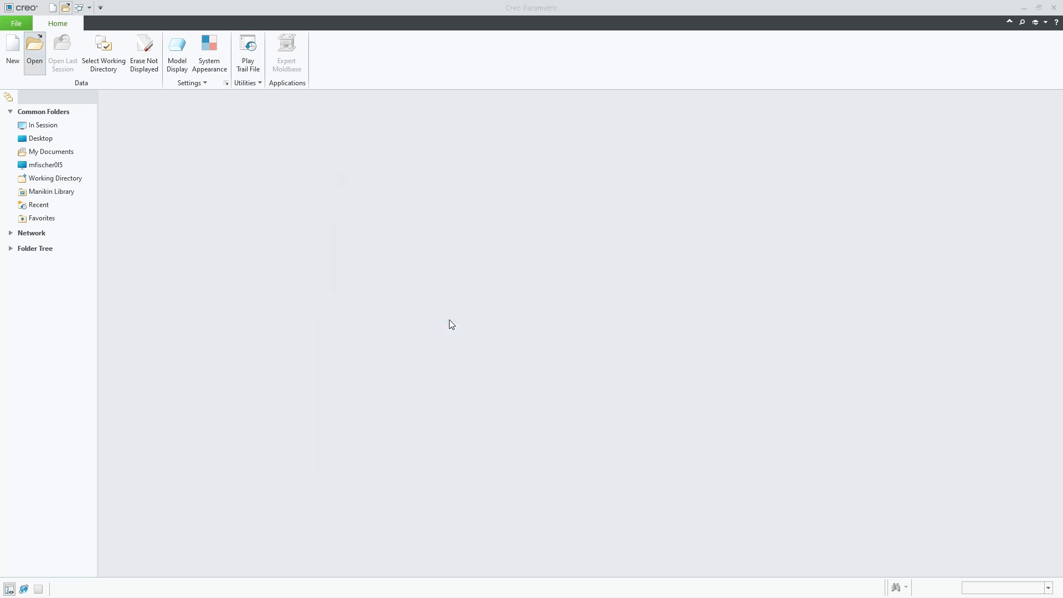
pyautogui.click(35, 53)
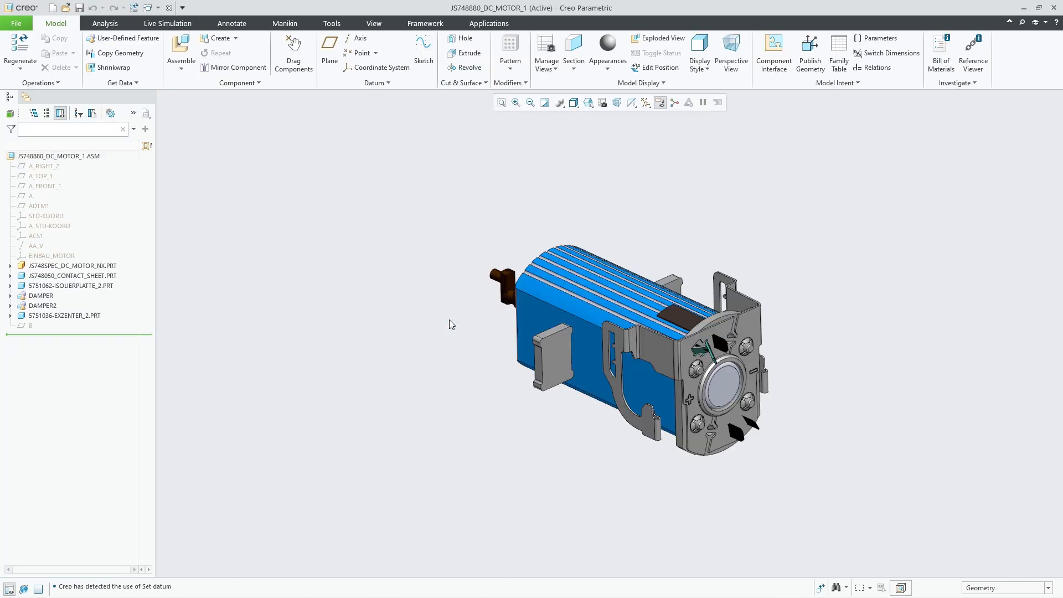